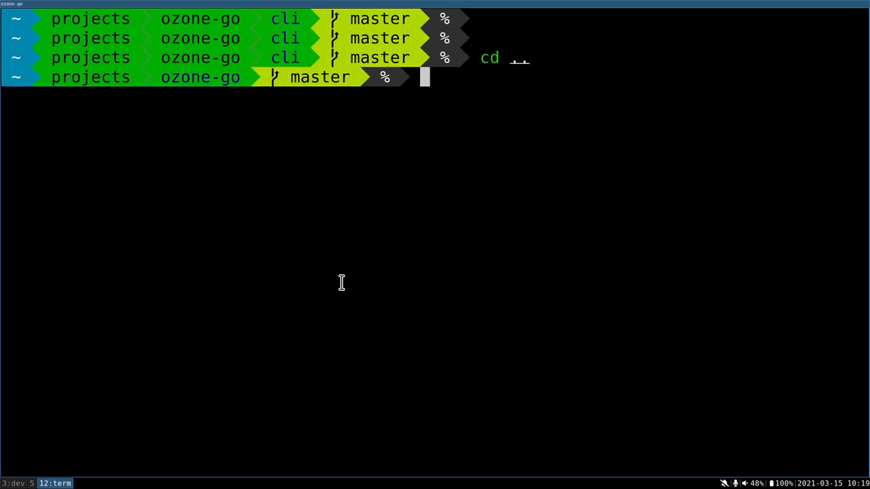
# List running Ozone containers with docker ps and open a bash shell in ozone_scm_1.
pyautogui.press('Return')
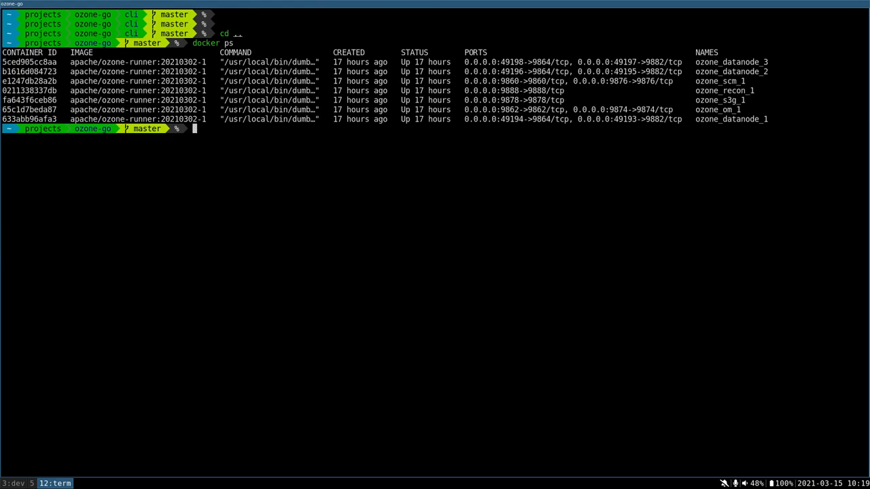
pyautogui.moveTo(344, 83)
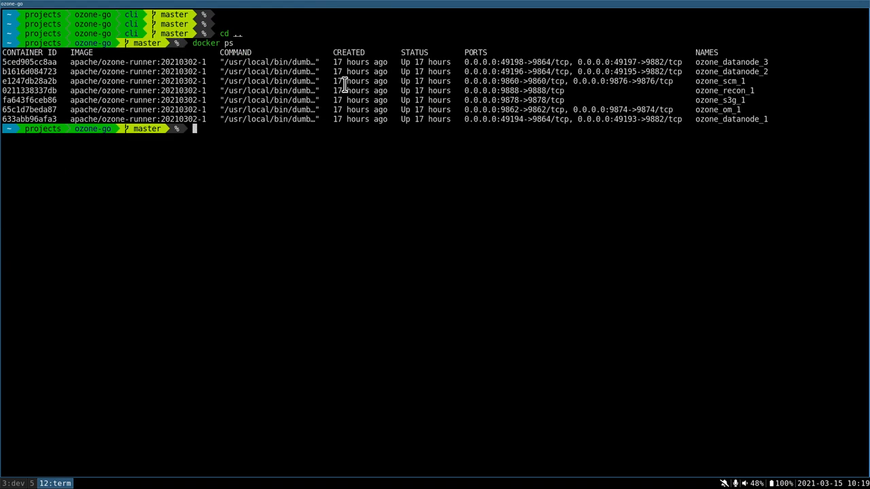
pyautogui.write('docker exec -it ozone')
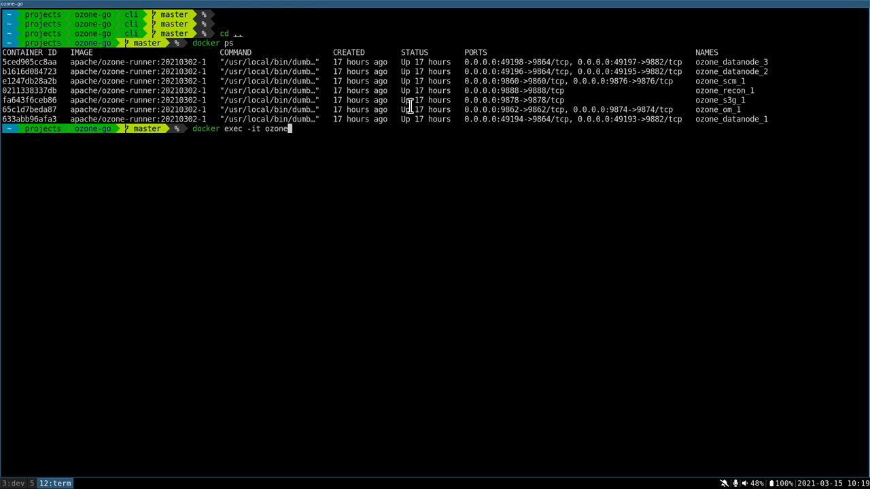
pyautogui.write('scm_0')
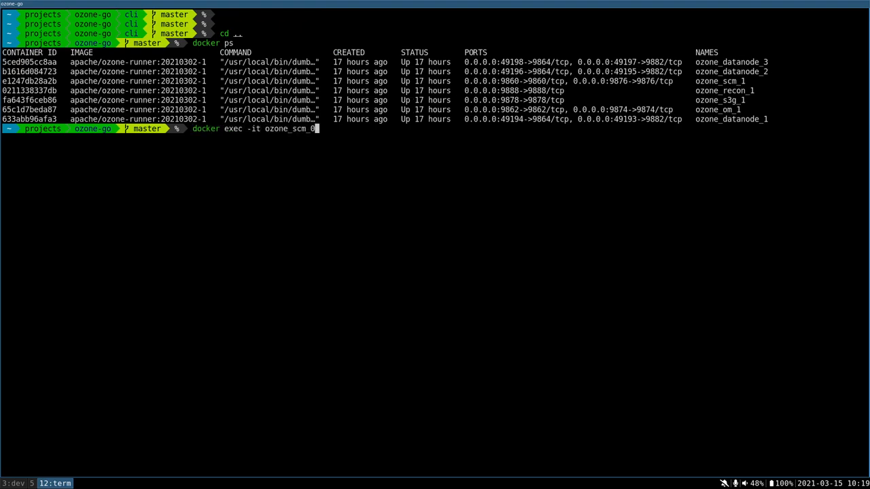
pyautogui.press('Return')
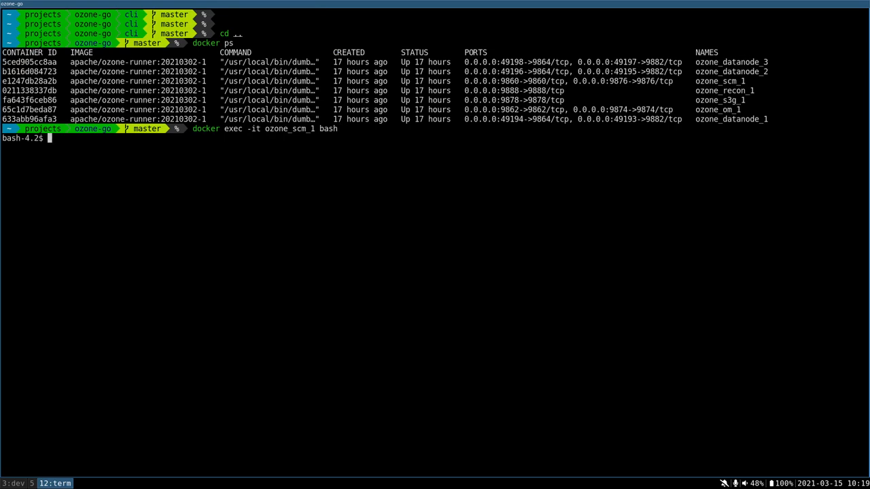
# List the buckets in /vol1 and the keys stored in /vol1/bucket1.
pyautogui.write('ozone sh bucket list /vol1')
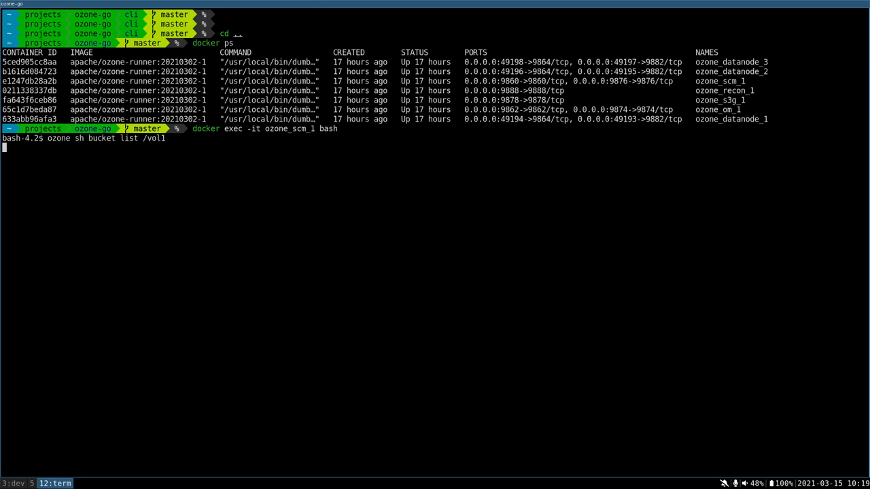
pyautogui.press('Return')
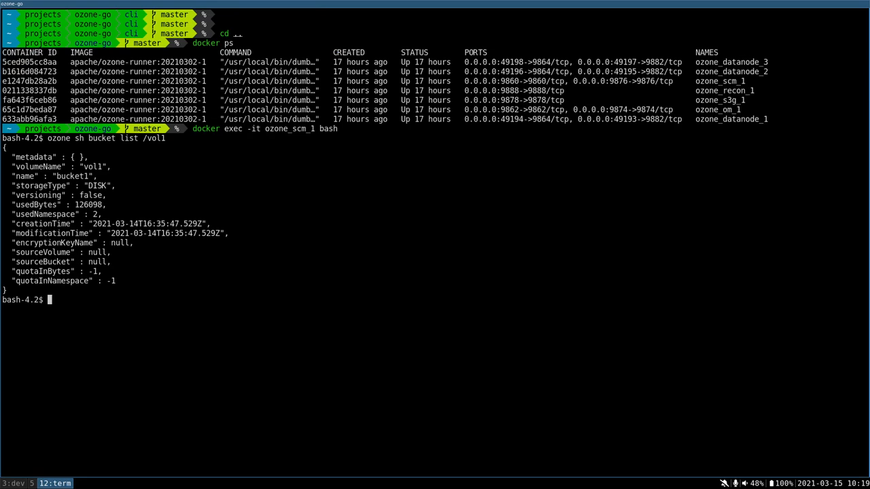
pyautogui.write('ozone sh bucket list /vo')
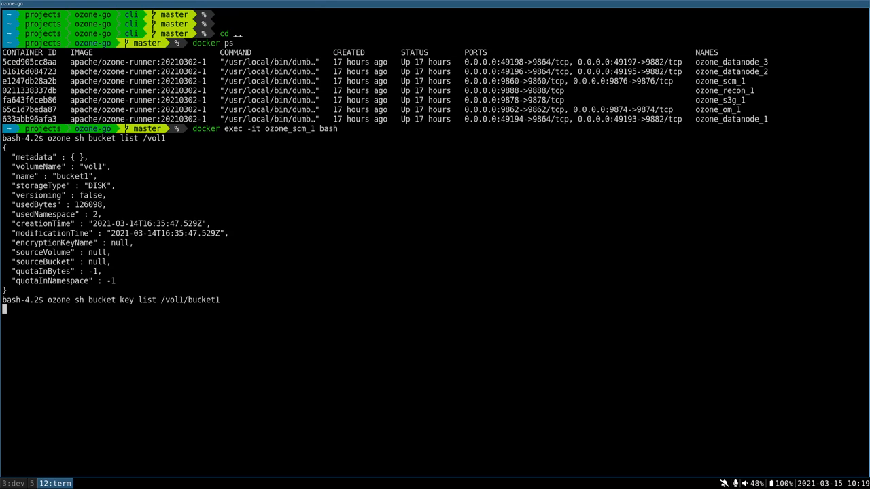
pyautogui.press('Return')
pyautogui.write('ozone sh  key list /vol1/bucket1')
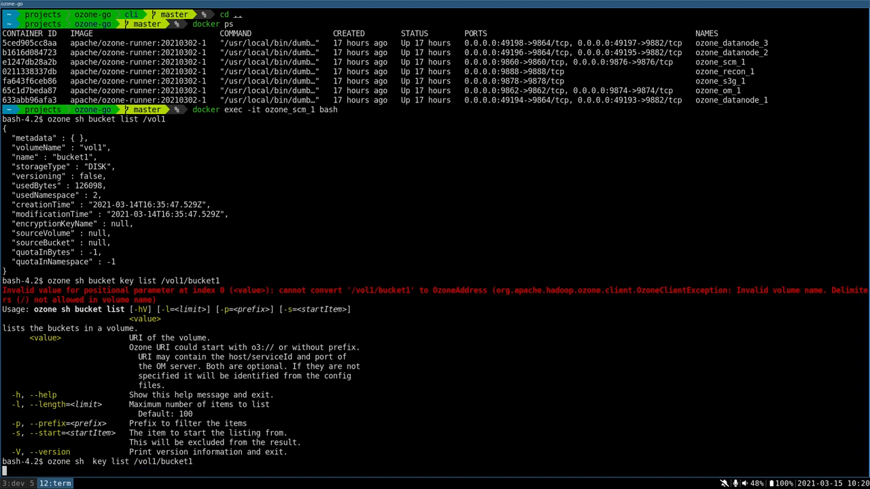
pyautogui.press('Return')
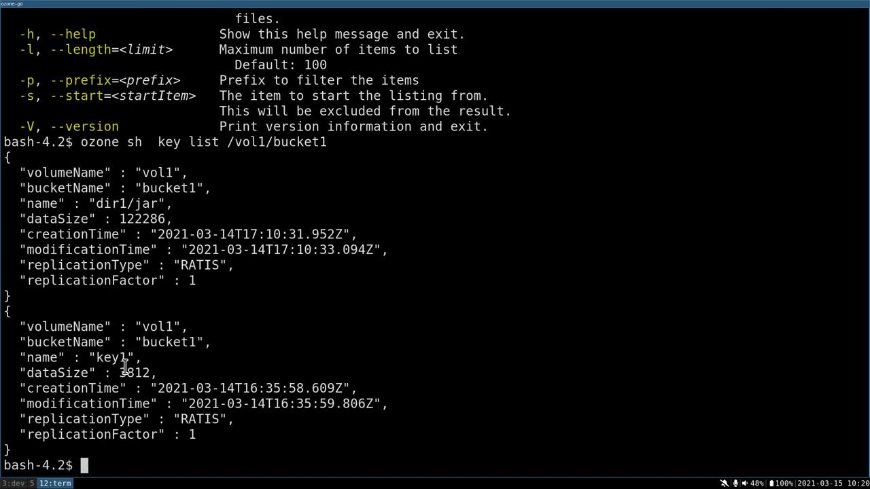
# Show README.md's 3812-byte size and highlight the dir1/jar key name.
pyautogui.write('l -l')
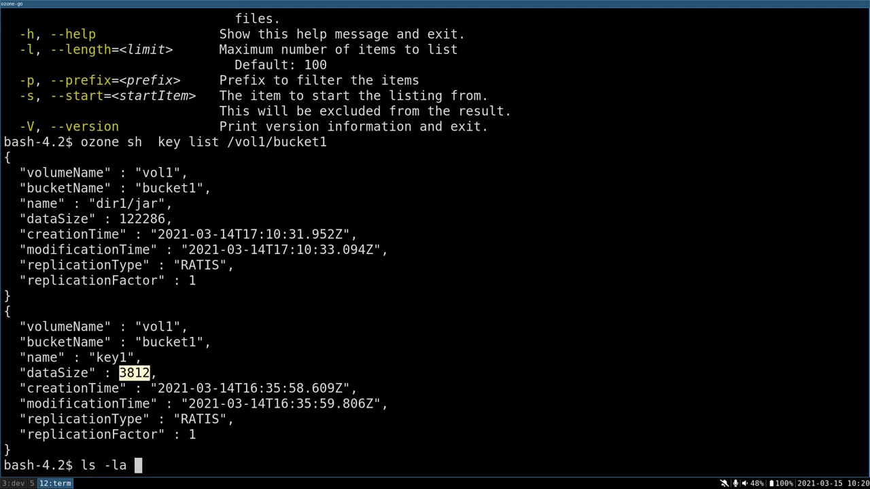
pyautogui.write('README.md')
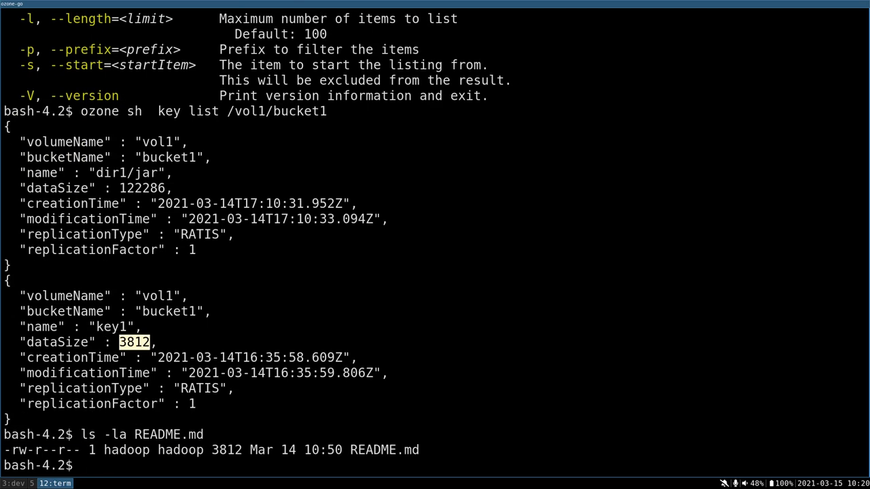
pyautogui.doubleClick(125, 173)
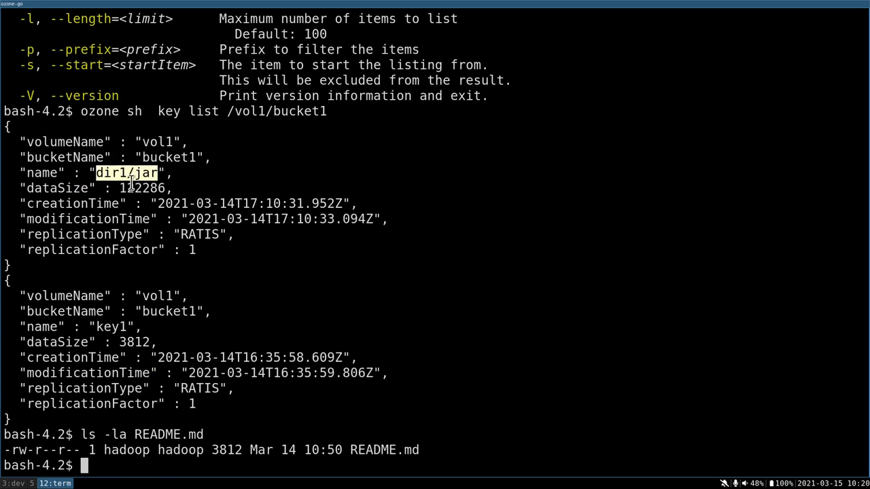
pyautogui.click(126, 173)
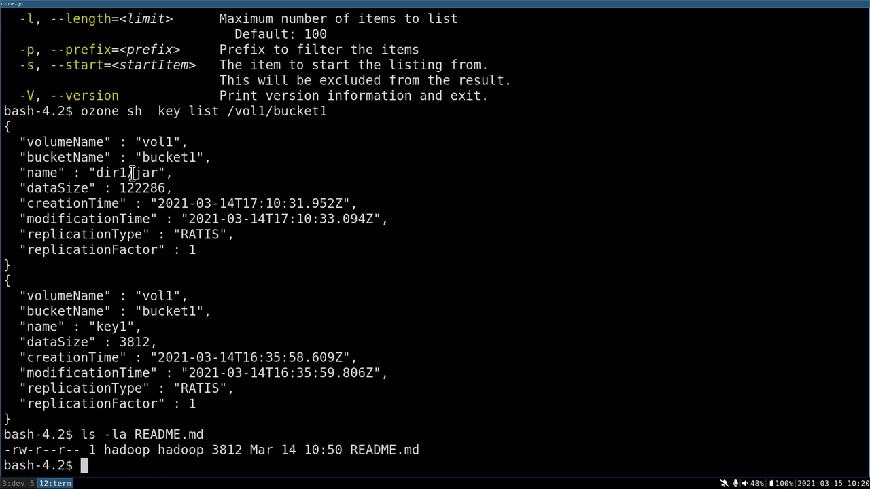
pyautogui.doubleClick(112, 173)
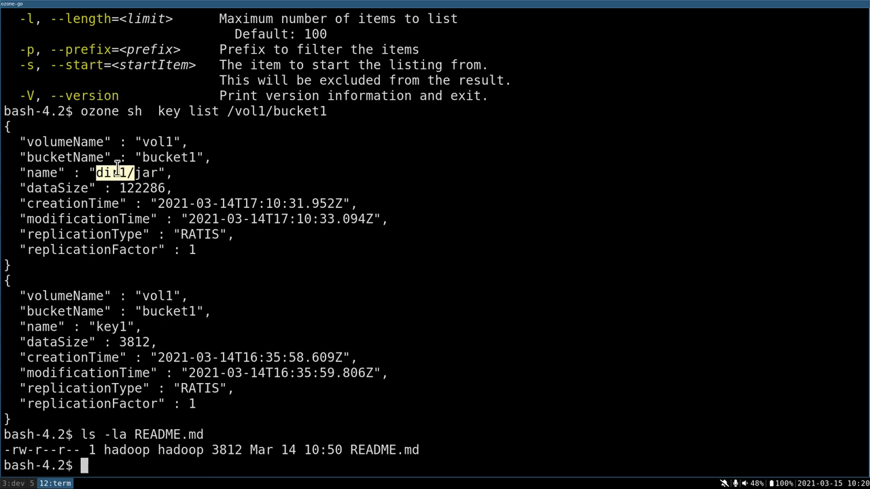
pyautogui.moveTo(222, 168)
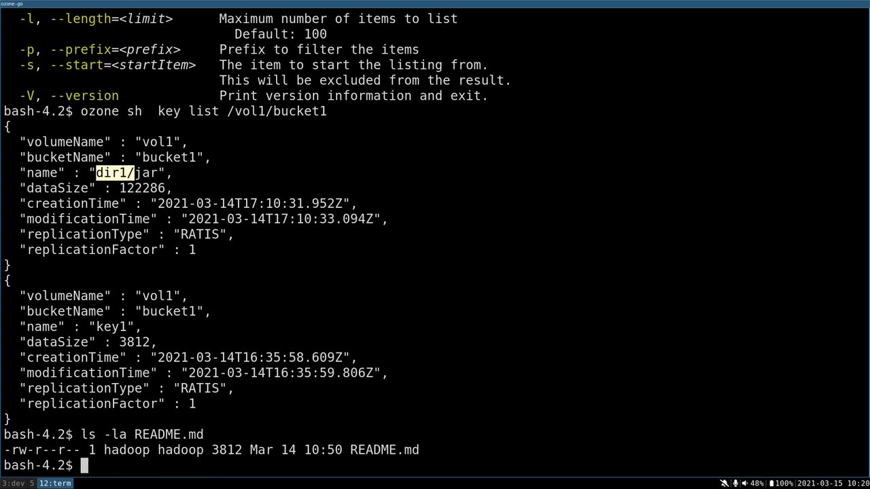
# Exit the container and list the ozone-go project folder with ls -lah.
pyautogui.press('Return')
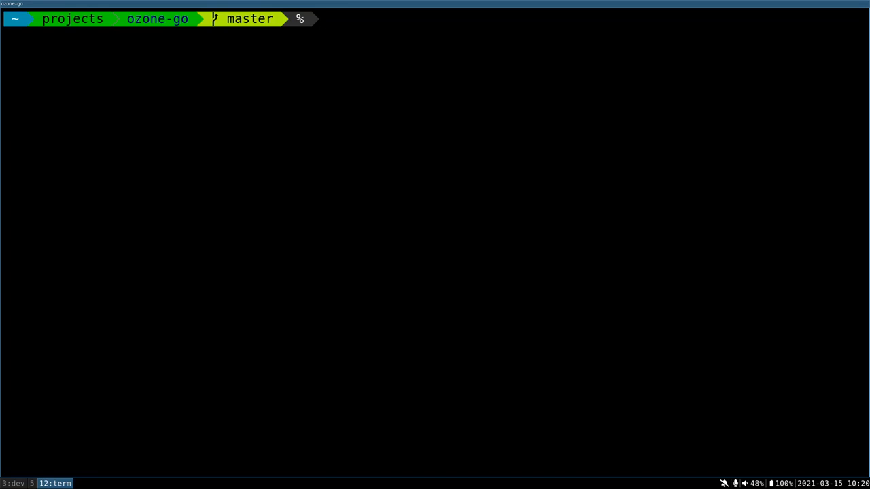
pyautogui.write('ls -lah')
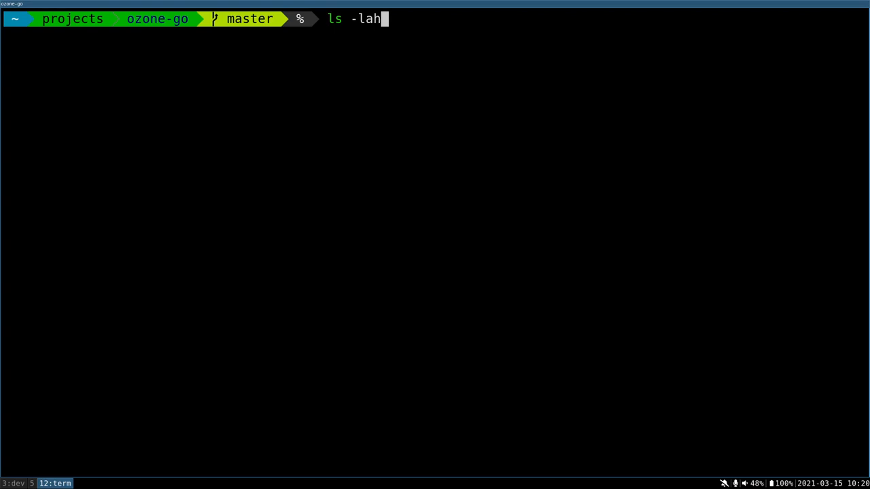
pyautogui.press('Return')
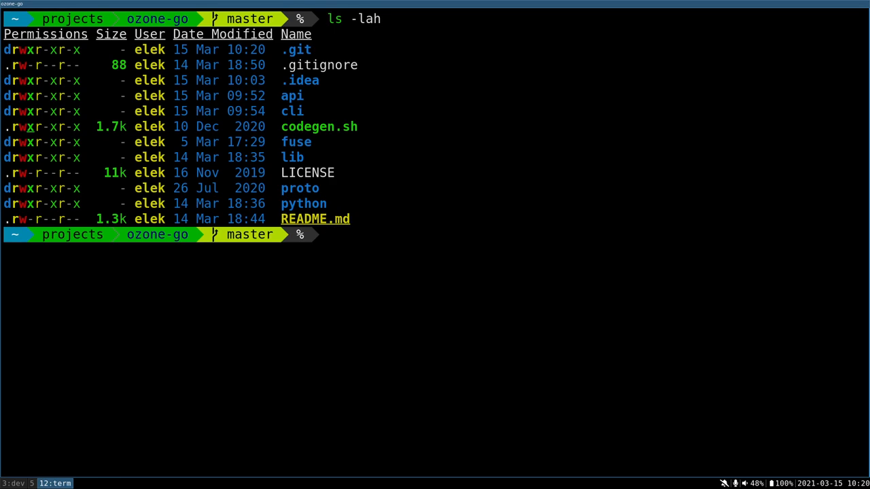
# Enter the api folder and list all its files with fd.
pyautogui.write('cd api/')
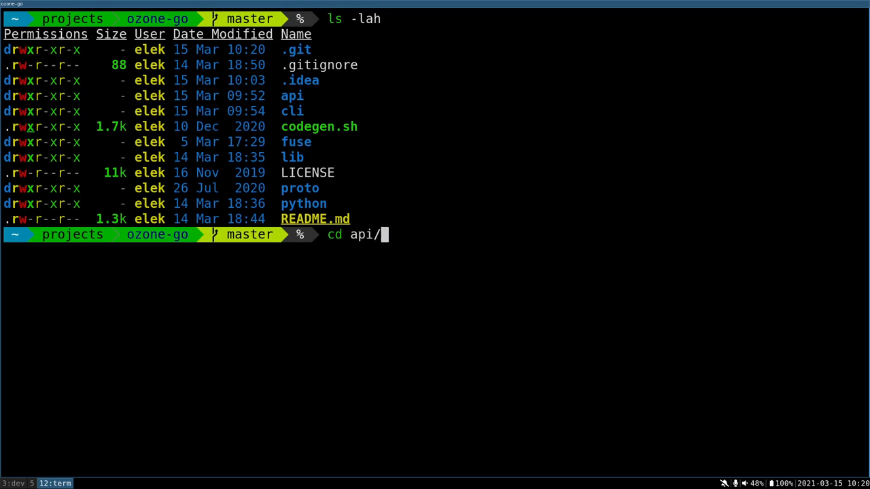
pyautogui.press('Return')
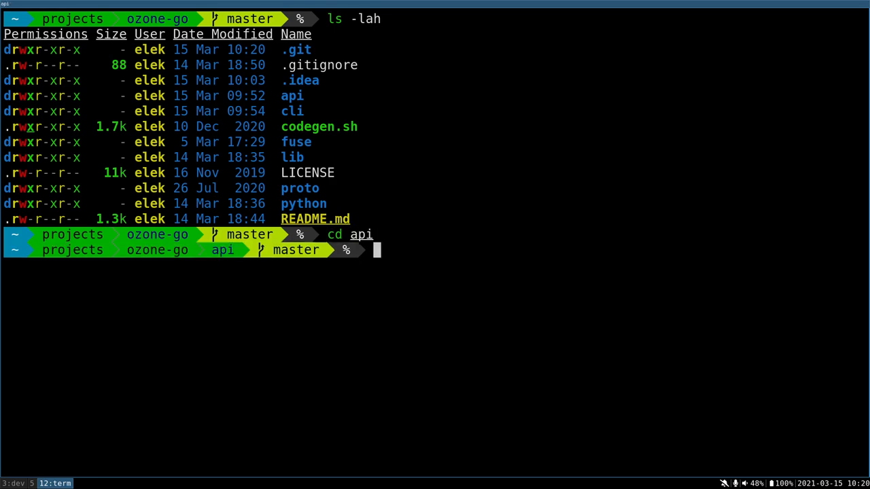
pyautogui.write('fd')
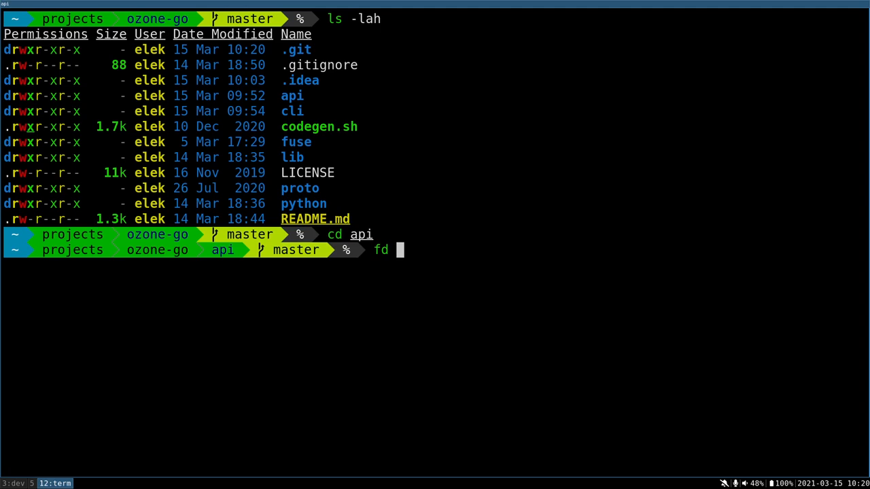
pyautogui.press('Return')
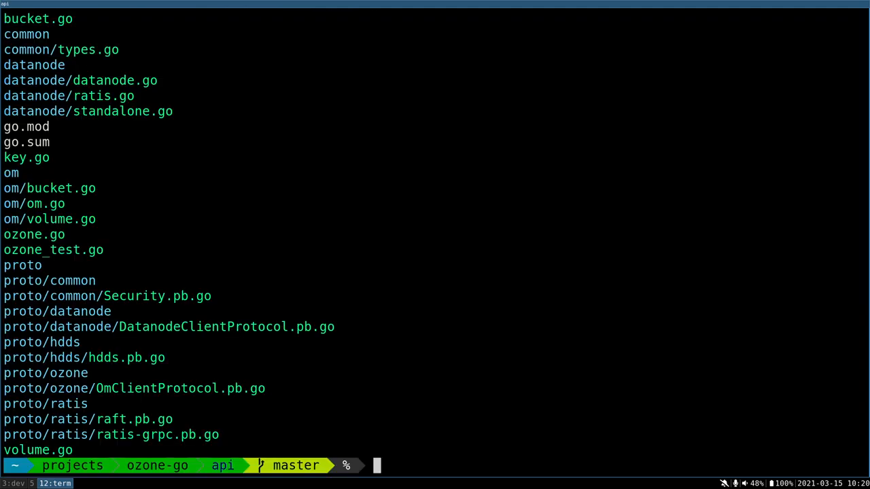
pyautogui.moveTo(195, 416)
pyautogui.write('cd ..')
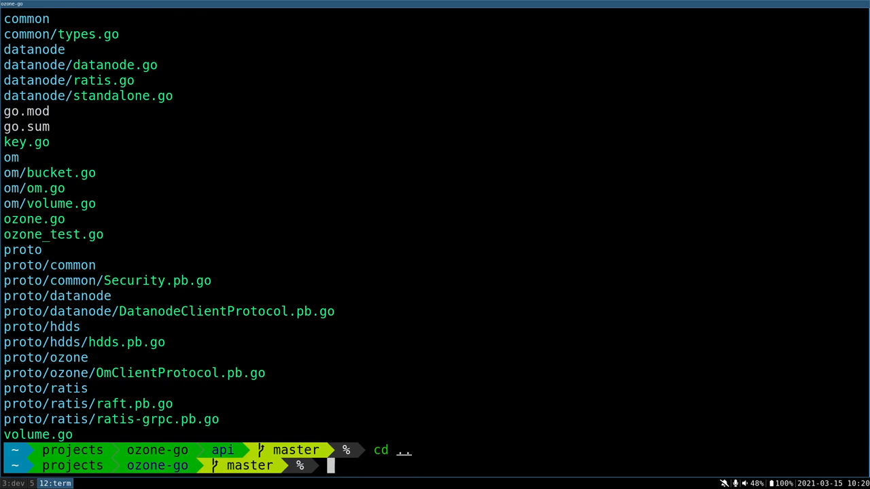
# List the cli folder, then list vol1's buckets via go run main.go --om localhost.
pyautogui.write('cd cli')
pyautogui.write('ls -la')
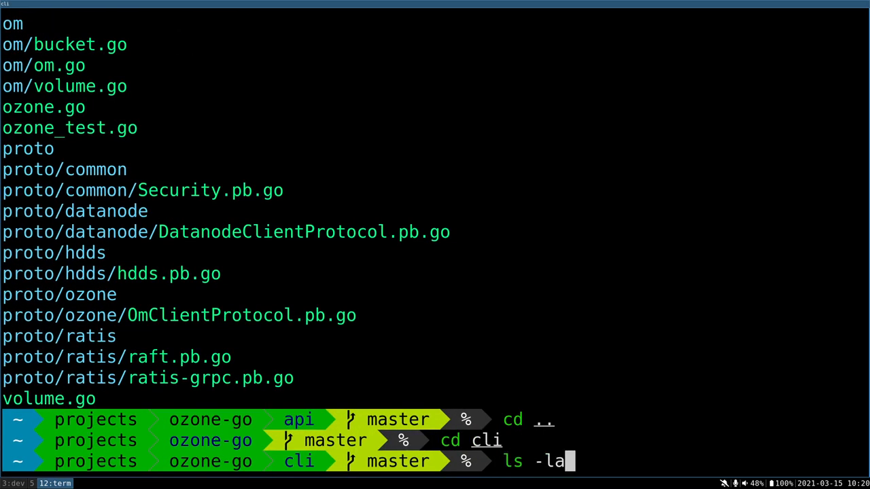
pyautogui.press('Return')
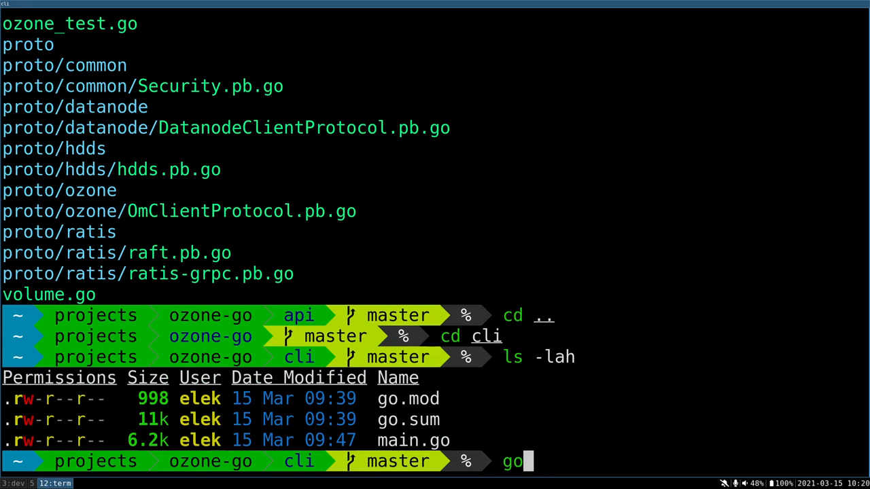
pyautogui.write('run main.go')
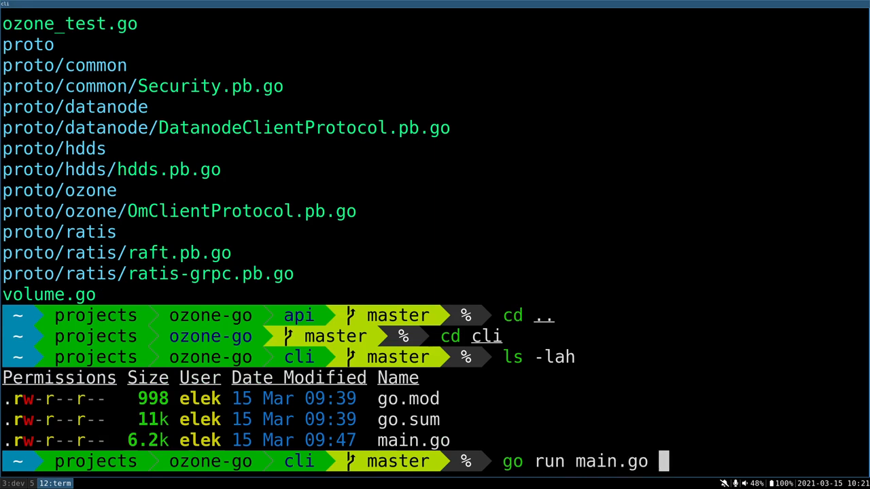
pyautogui.write('--o')
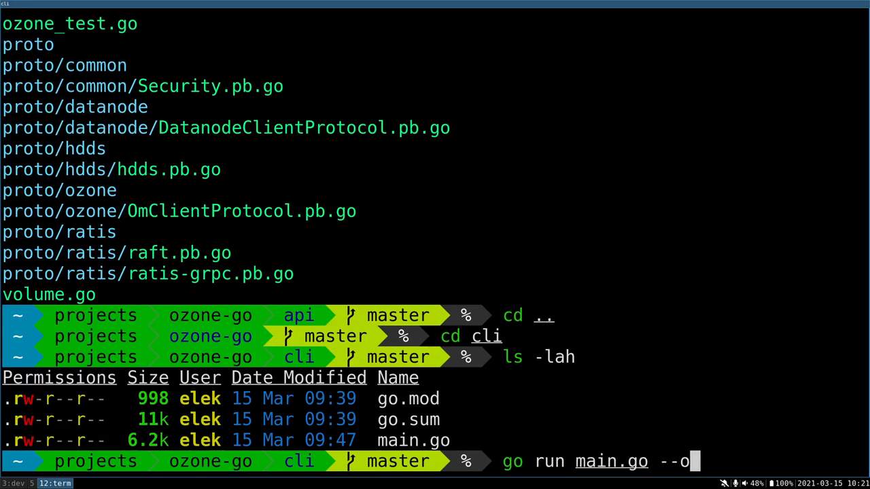
pyautogui.write('m localhost bucket list')
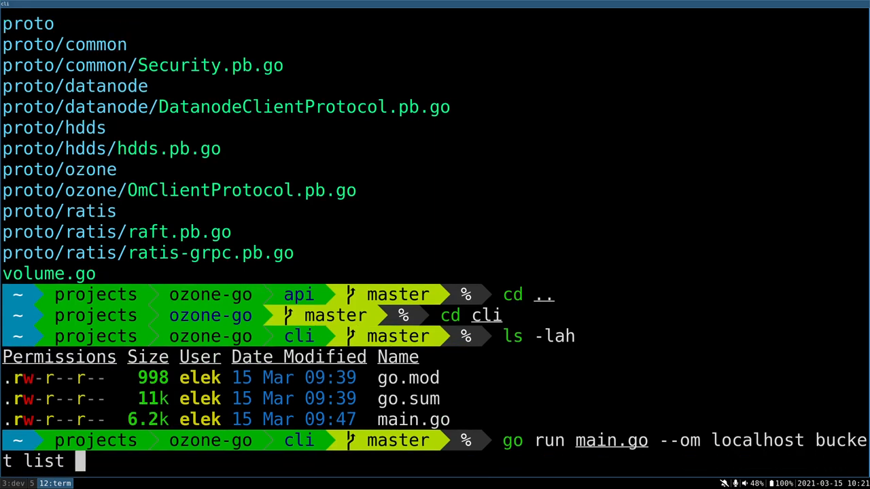
pyautogui.press('Return')
pyautogui.write('go run main.go --om localhost key list vol1')
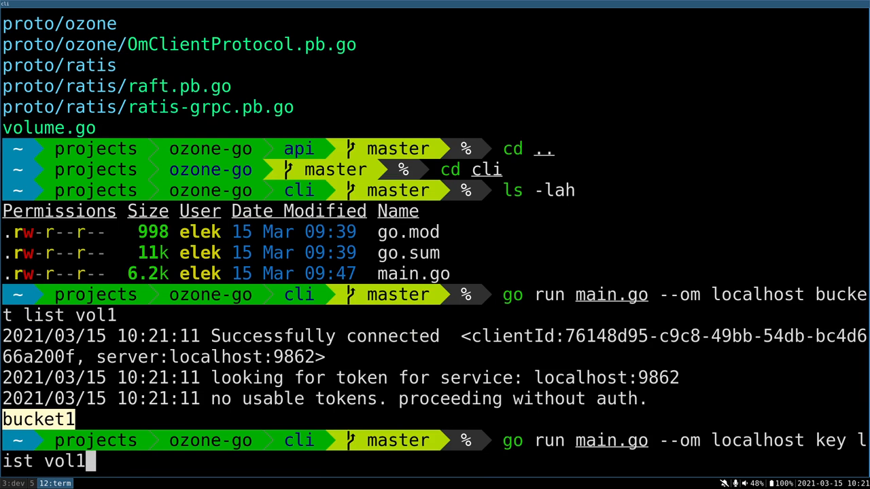
# List bucket1's keys dir1/jar and key1 as JSON with the Go client.
pyautogui.write('/bucet')
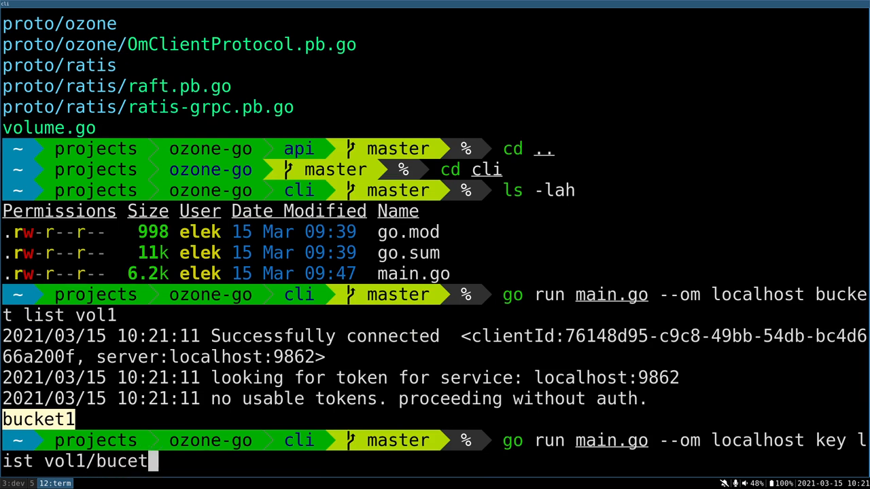
pyautogui.press('Return')
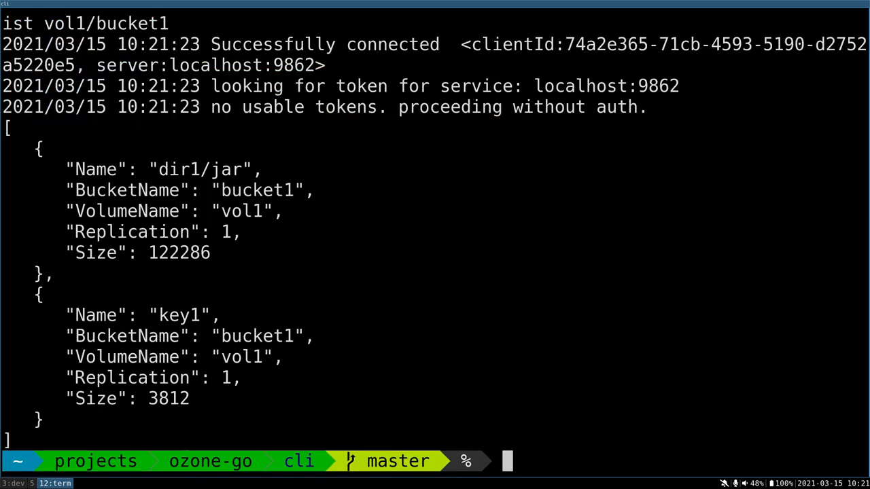
pyautogui.moveTo(207, 236)
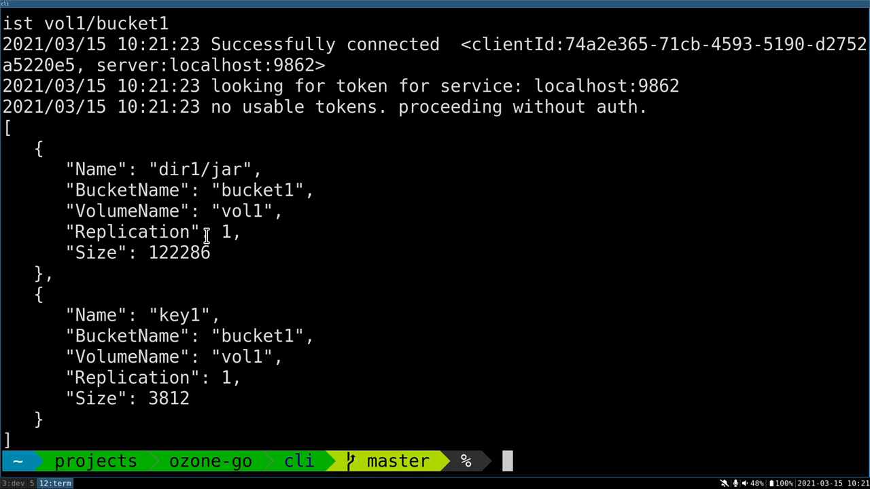
pyautogui.write('ls -lah')
pyautogui.write('c')
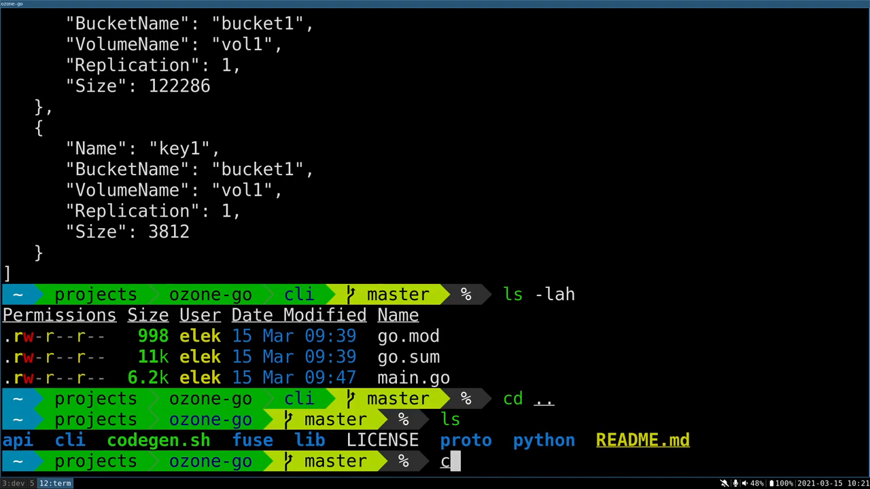
# Enter fuse/ozone-fuse, list its Go sources, and build the driver with go build.
pyautogui.press('Return')
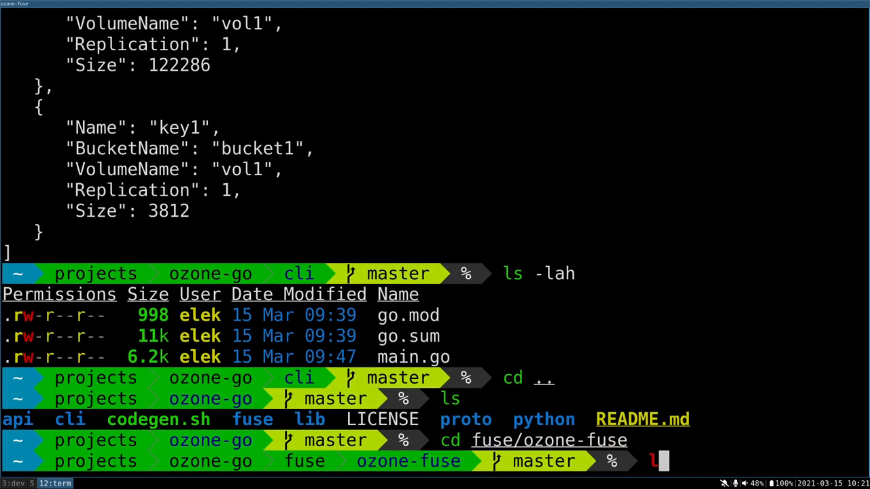
pyautogui.press('Return')
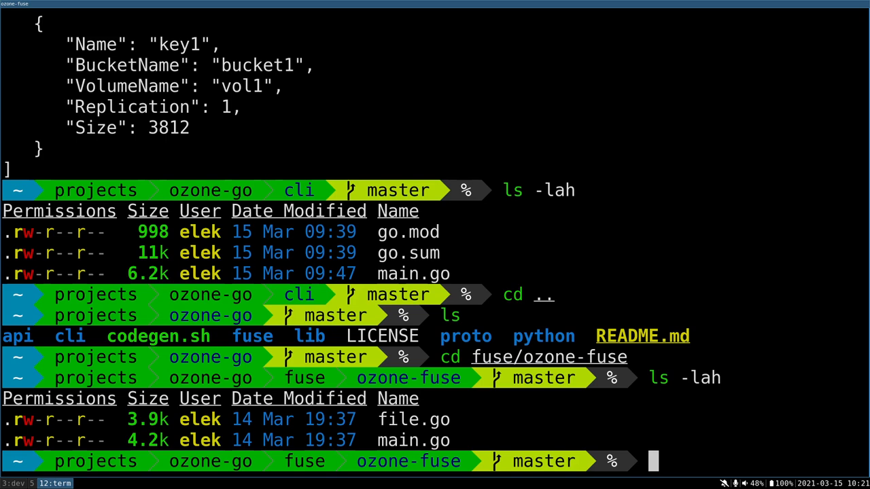
pyautogui.write('go build')
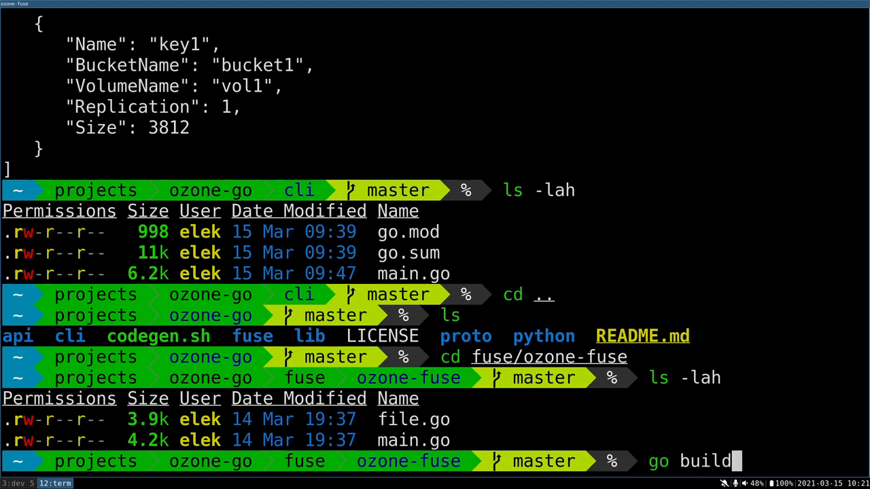
pyautogui.press('Return')
pyautogui.write('mkdir')
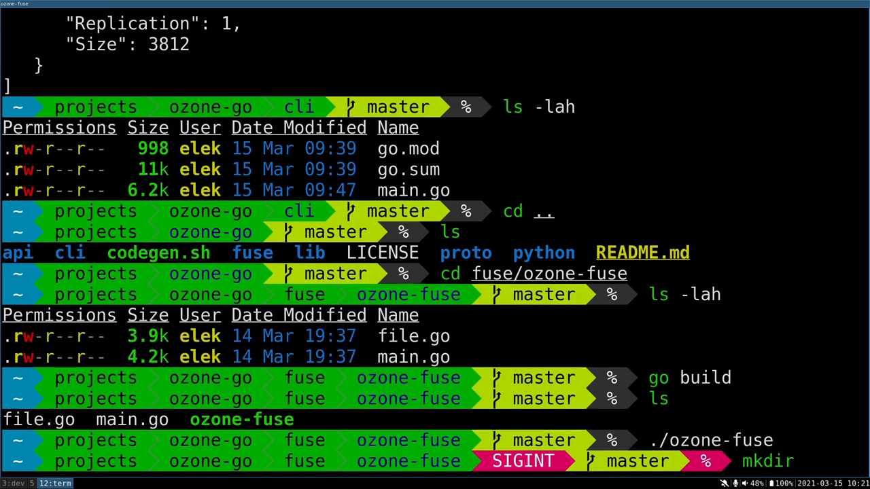
# Create /tmp/bucket1 and mount vol1/bucket1 there with ./ozone-fuse --om localhost.
pyautogui.write('/tmp/bucket1')
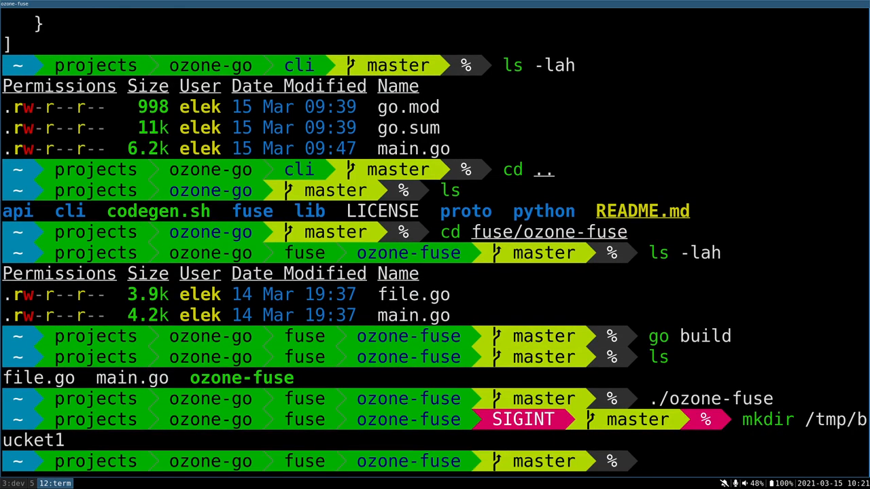
pyautogui.write('./ozone-fuse')
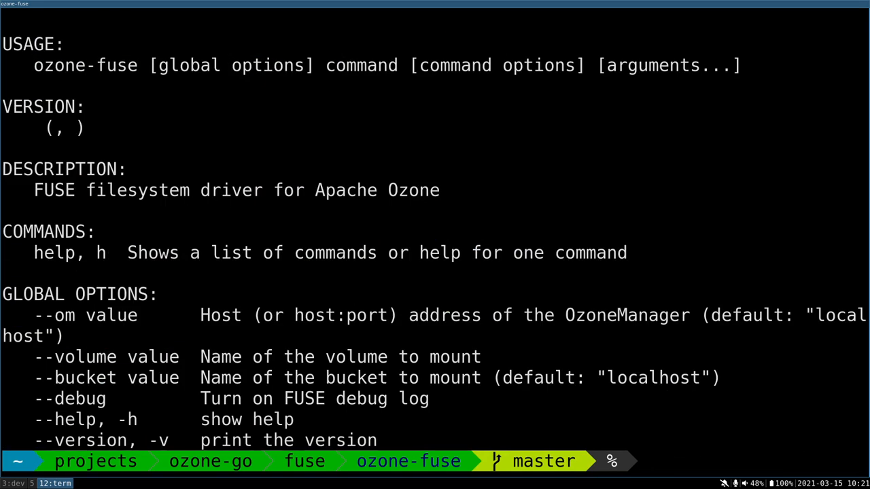
pyautogui.write('./ozone-fuse --')
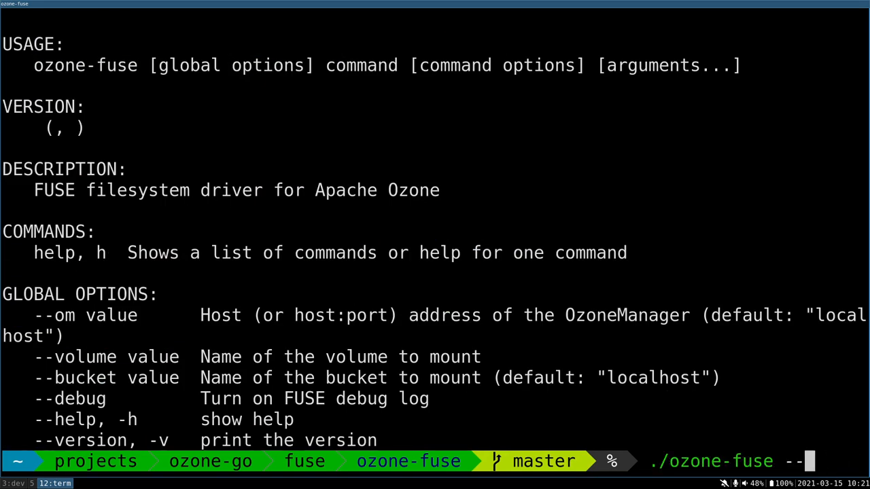
pyautogui.write('om localhost')
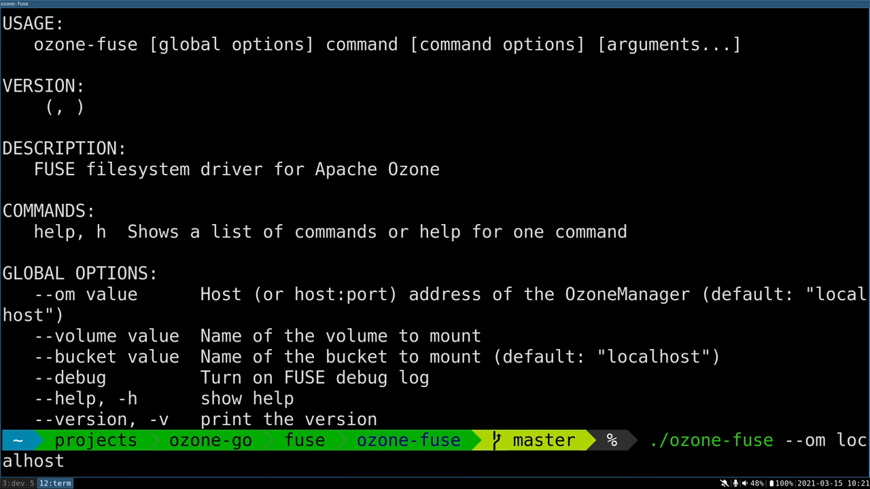
pyautogui.write('--voume vol1')
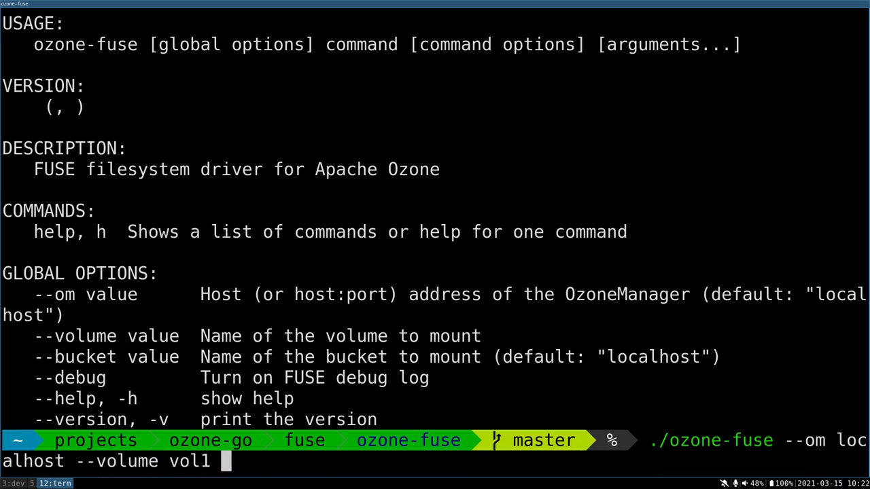
pyautogui.write('--bucket bucket1')
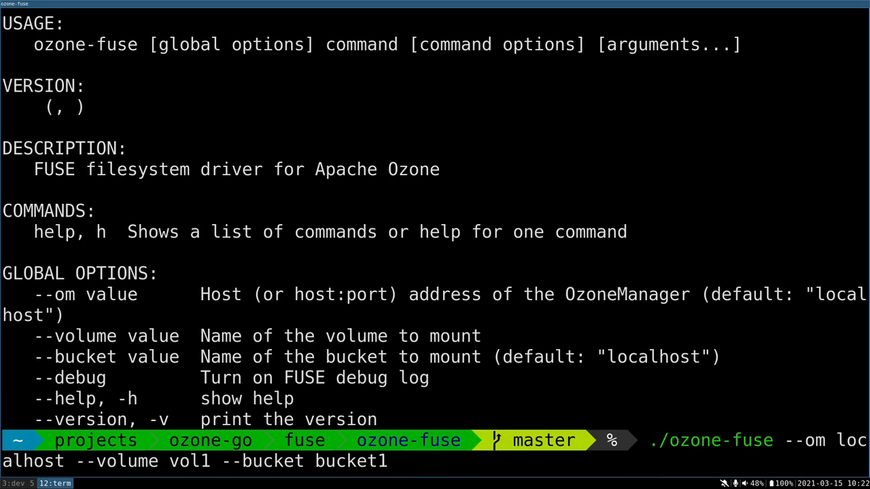
pyautogui.write('/tmp/')
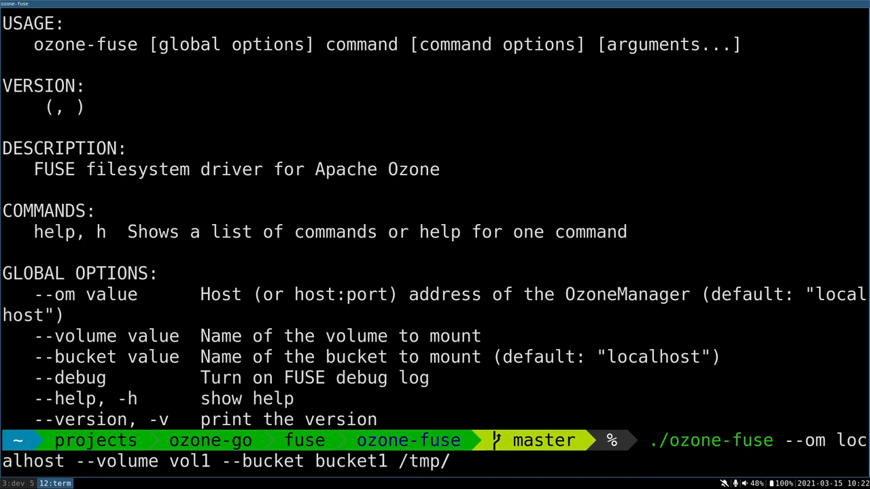
pyautogui.press('Return')
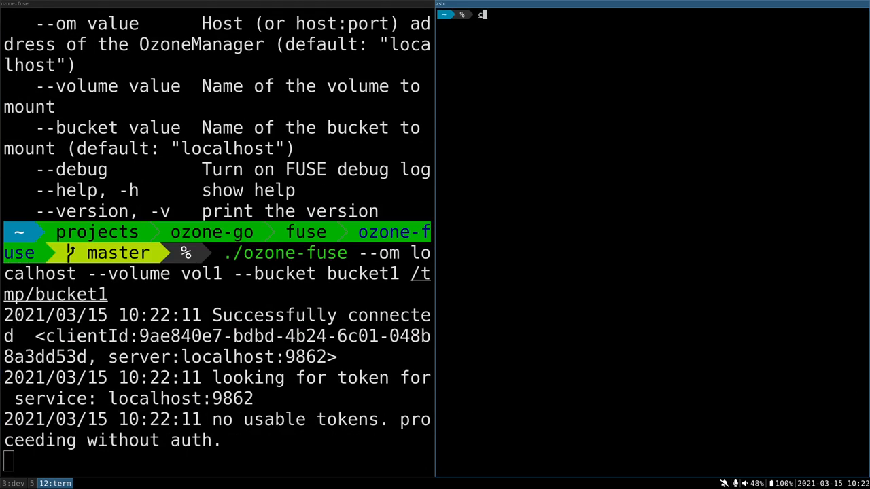
# Enter the mounted /tmp/bucket1 folder and list the contents of dir1.
pyautogui.write('cd /tmp/')
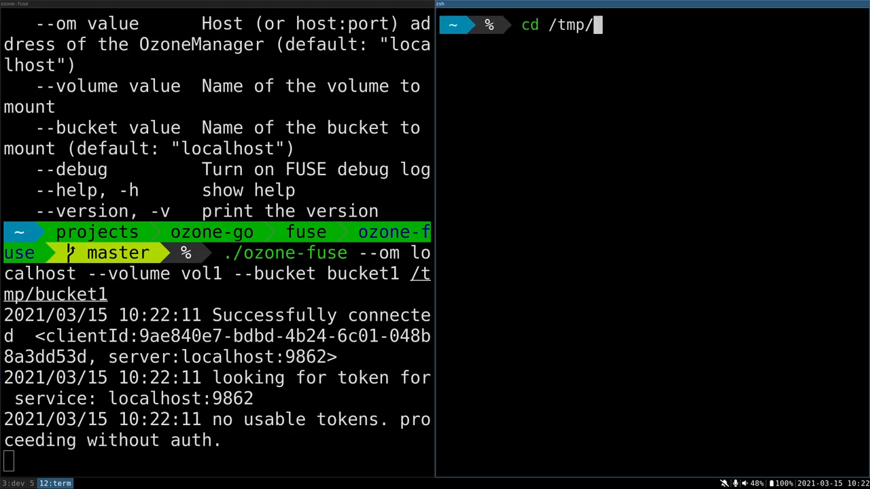
pyautogui.write('b')
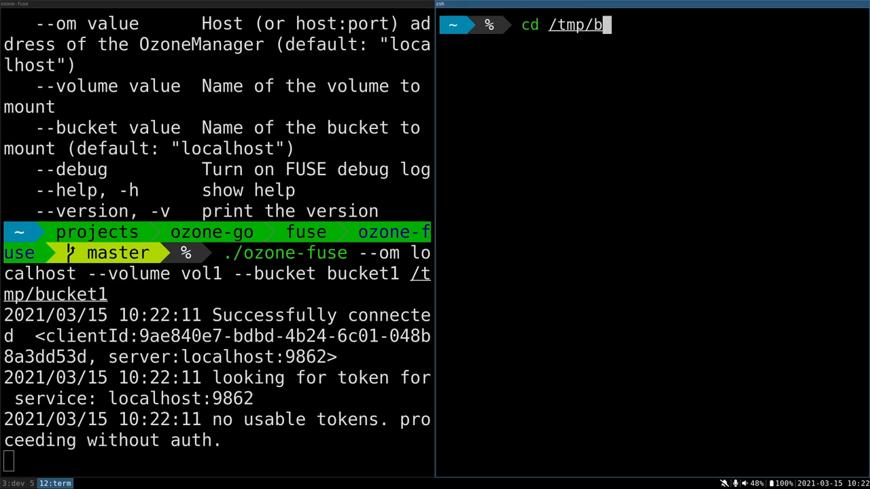
pyautogui.press('Return')
pyautogui.write('ls dir')
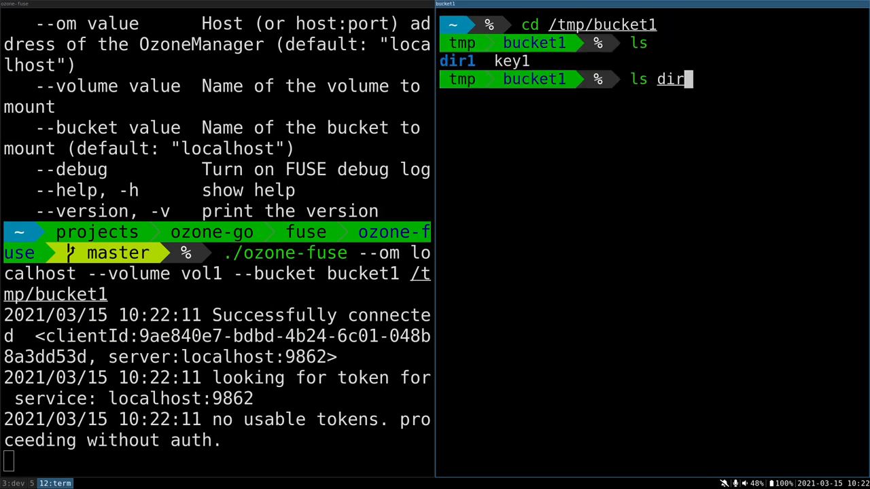
pyautogui.press('Return')
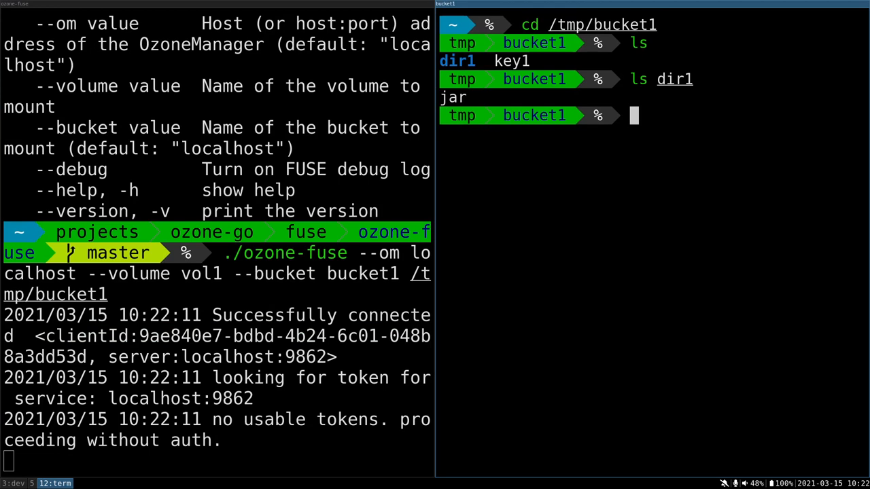
# Display key1's README text, then list the bucket with ls -lah.
pyautogui.write('cat key1')
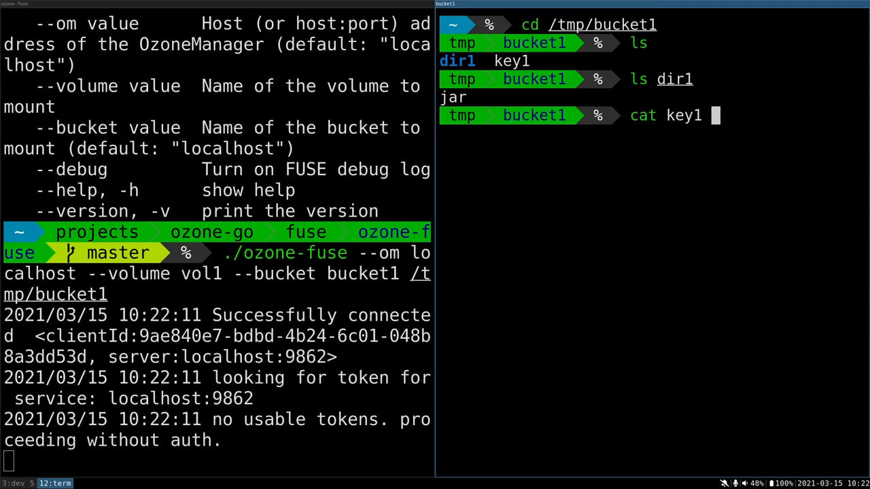
pyautogui.press('Return')
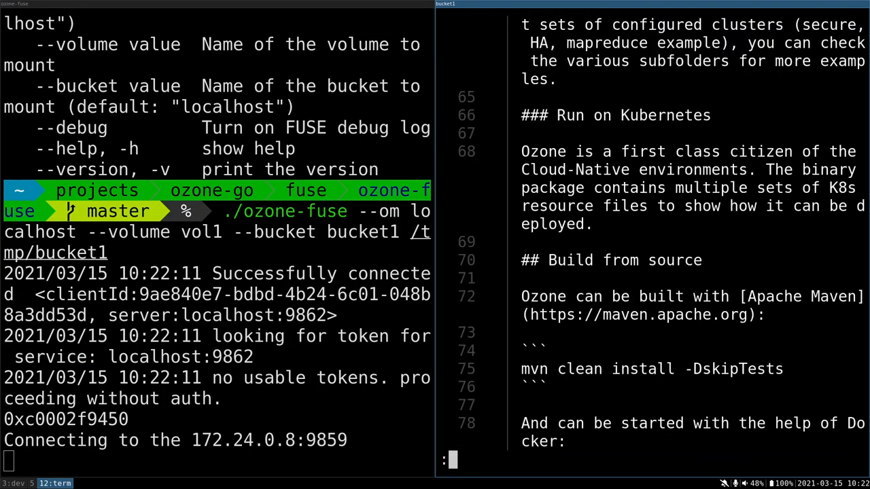
pyautogui.scroll(-3)
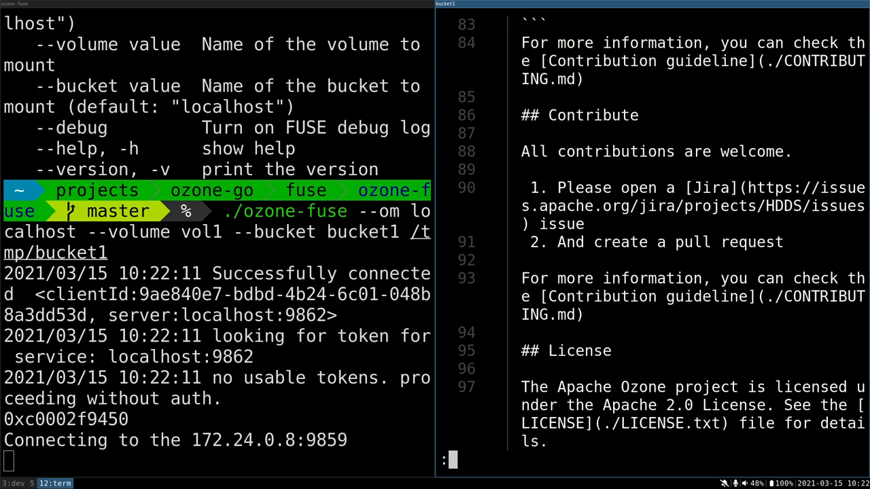
pyautogui.scroll(3)
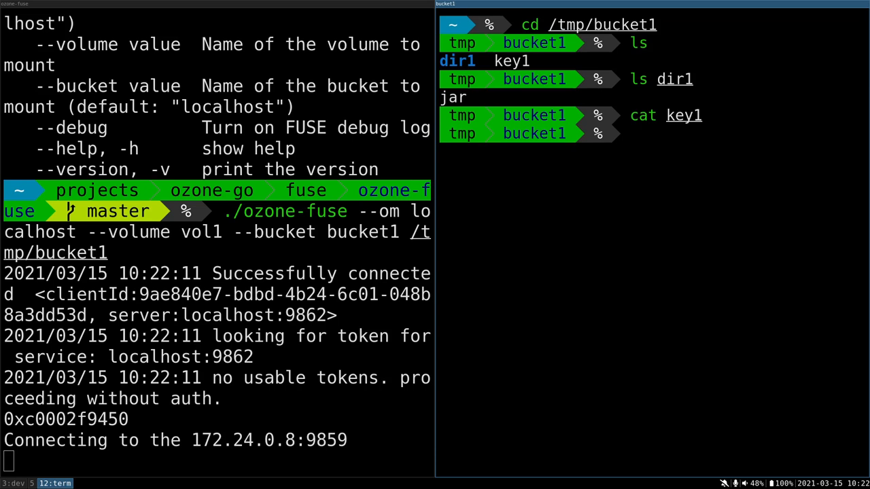
pyautogui.write('ls -lah')
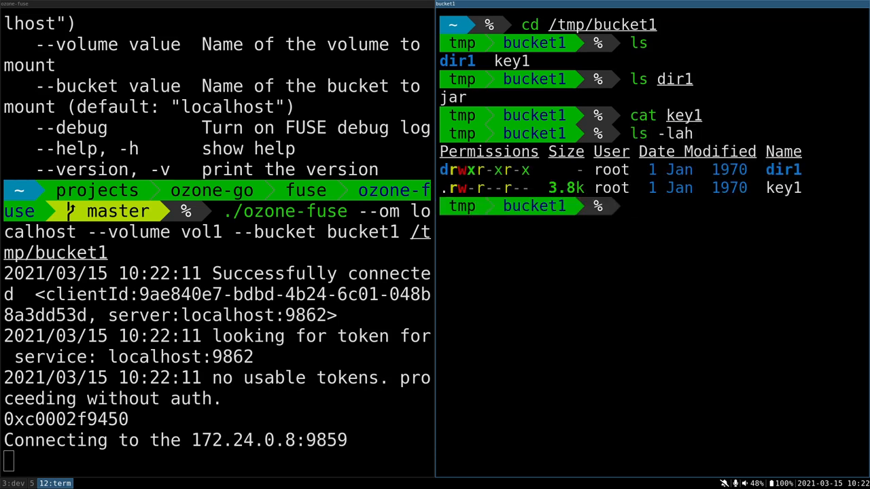
pyautogui.moveTo(301, 245)
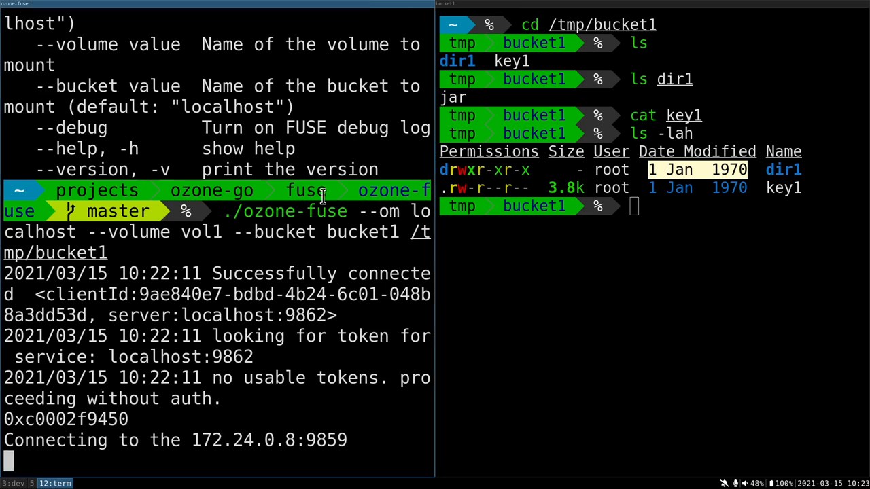
# Unmount /tmp/bucket1 with umount, stopping the ozone-fuse driver.
pyautogui.write('umount')
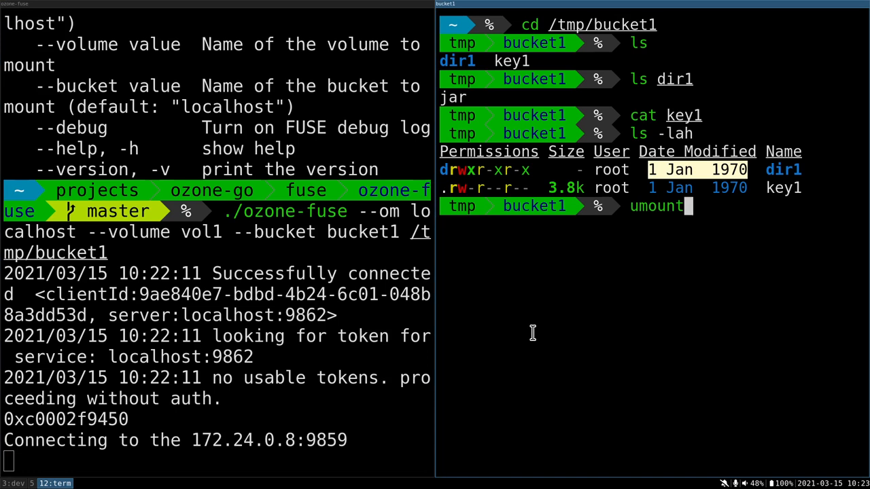
pyautogui.write('/tmpb')
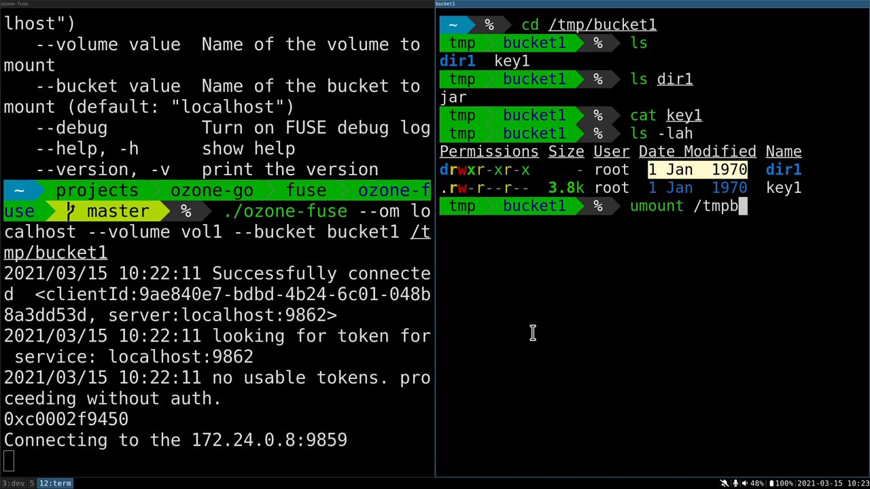
pyautogui.press('Return')
pyautogui.write('ls -lah')
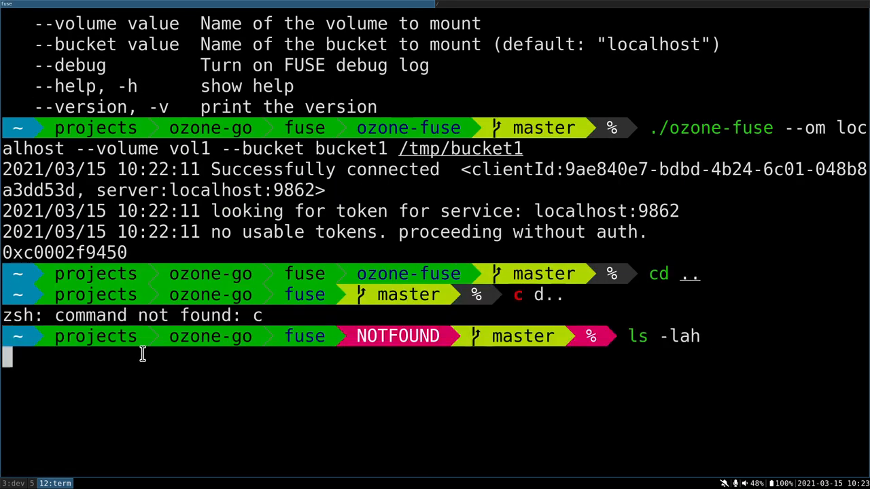
# List the ozone-go project, enter the lib folder and list its built library files.
pyautogui.press('Return')
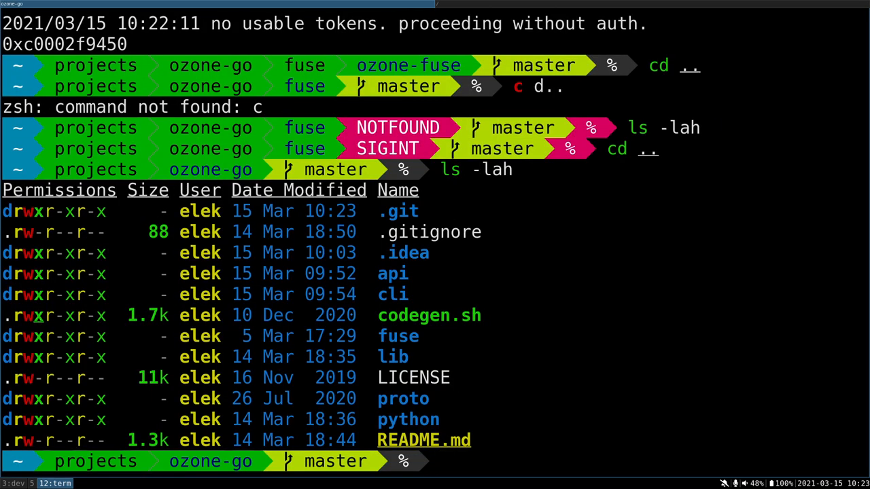
pyautogui.write('cd li')
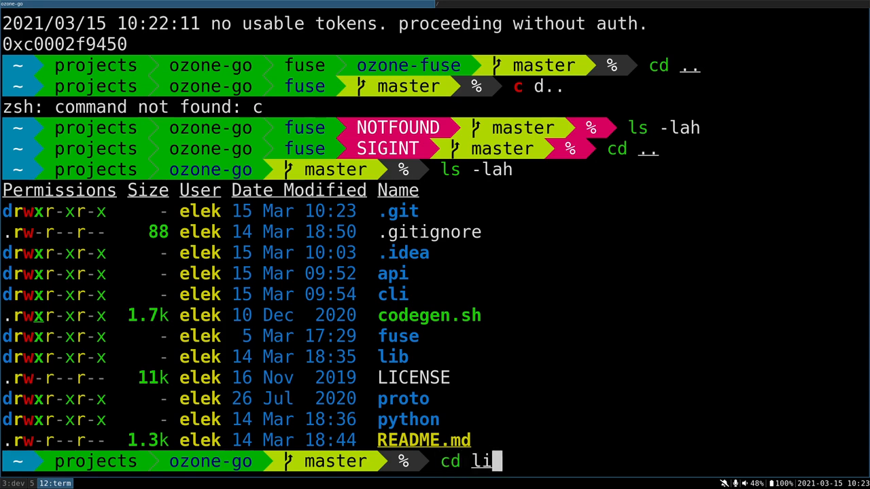
pyautogui.press('Return')
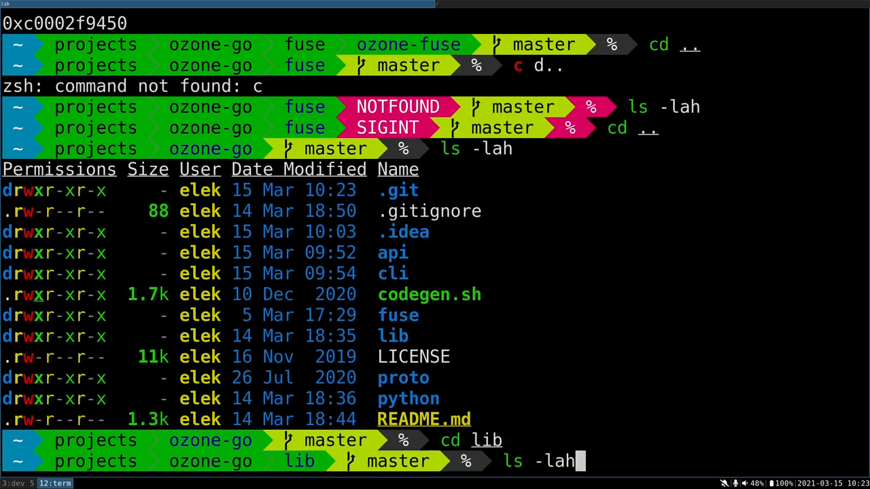
pyautogui.press('Return')
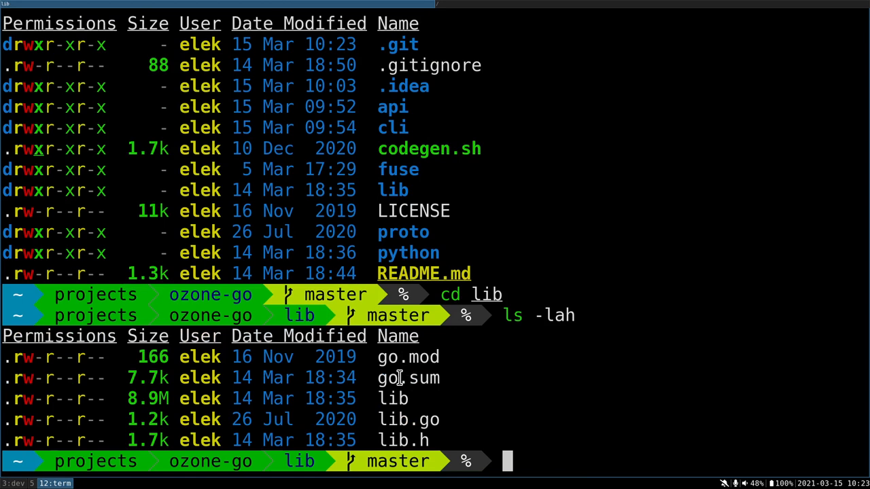
# Display lib.go and the generated lib.h header.
pyautogui.write('cat https://issues.apache.org/jira/browse/HDDS-4980')
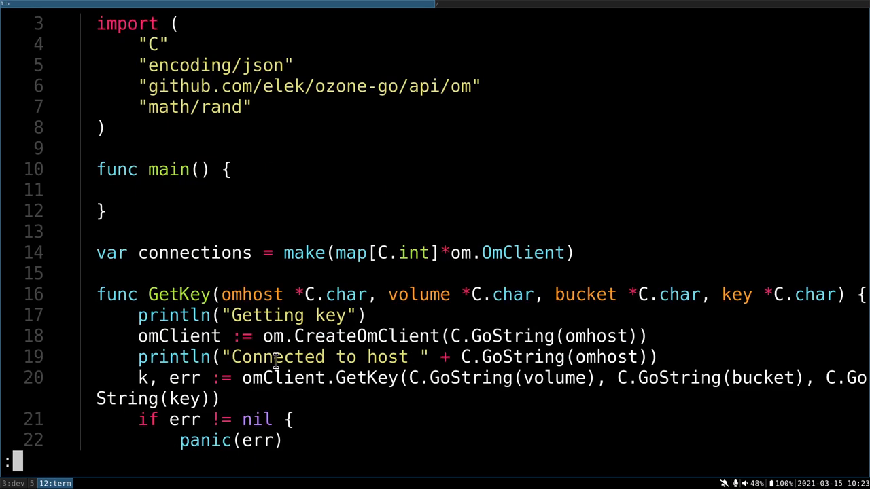
pyautogui.scroll(-3)
pyautogui.write('c')
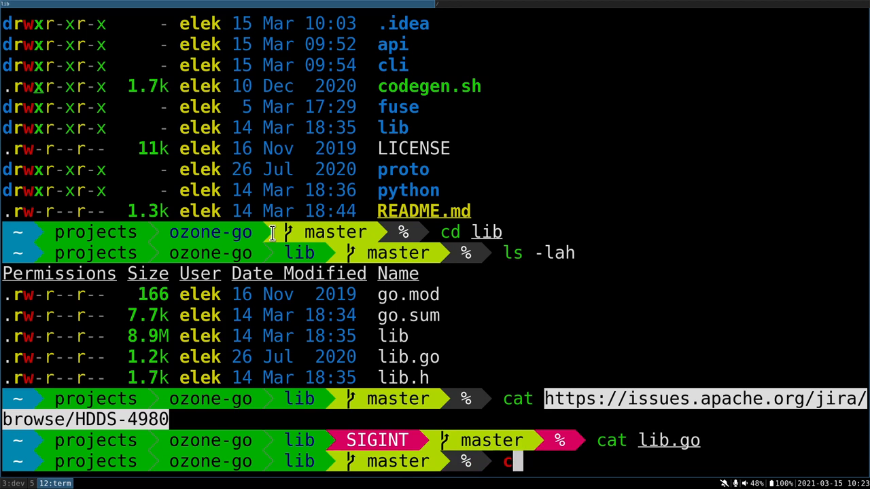
pyautogui.write('at lib.h')
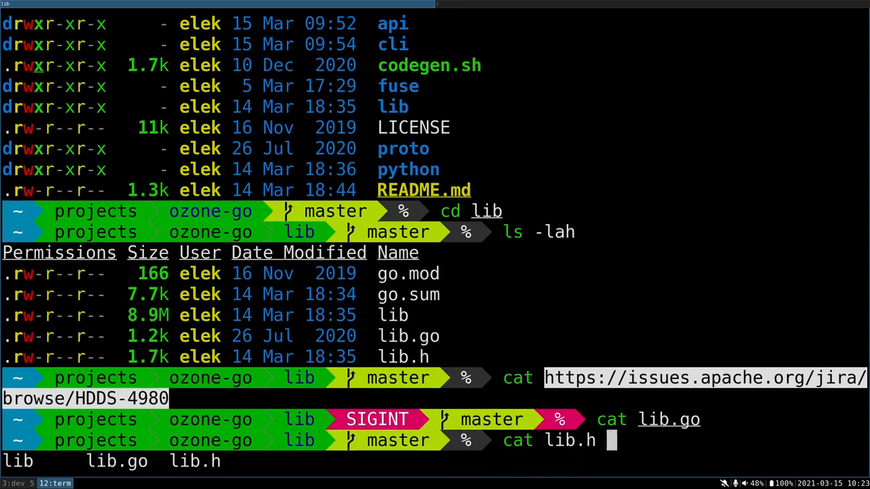
pyautogui.press('Return')
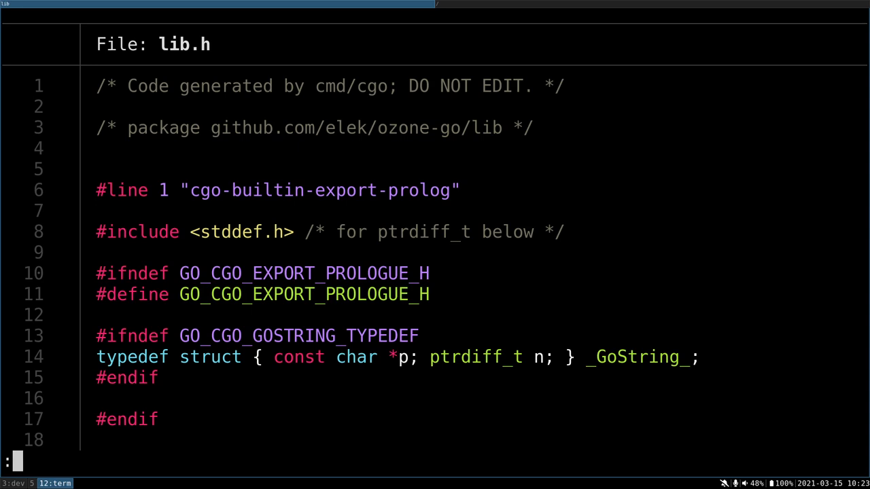
pyautogui.scroll(-3)
pyautogui.write('ls')
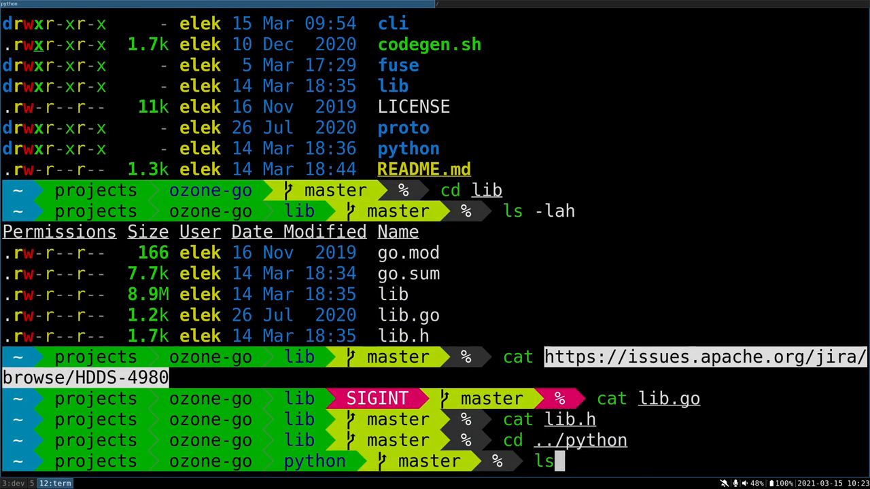
# List the python folder's files, view the test.py ctypes script, then leave the editor.
pyautogui.write('-l')
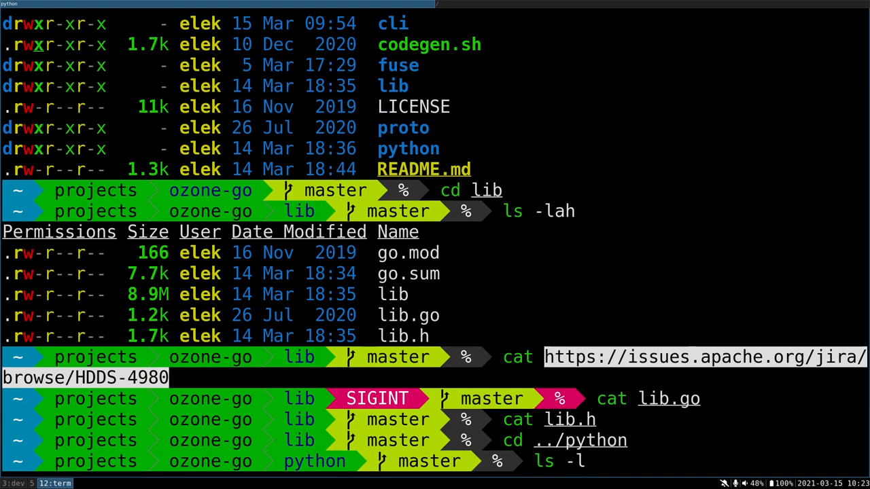
pyautogui.press('BackSpace')
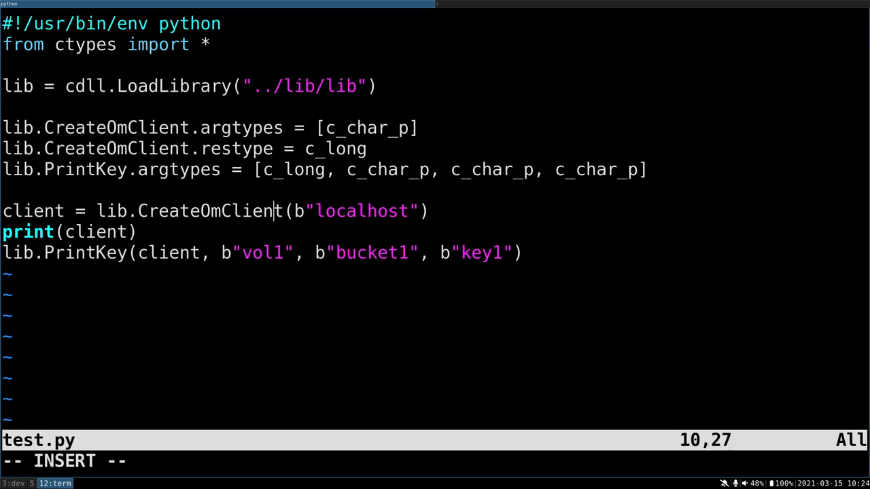
pyautogui.press('Left')
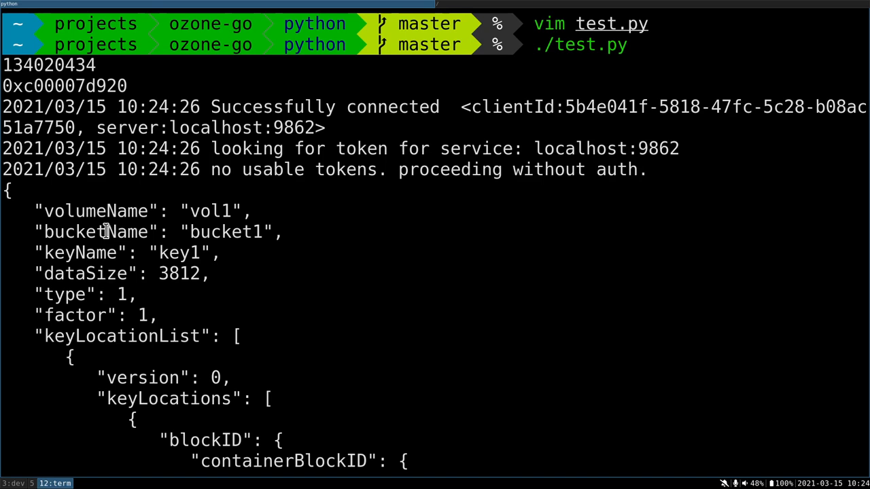
# Scroll through test.py's JSON for key1, down to its ACLs, objectID and updateID.
pyautogui.scroll(-3)
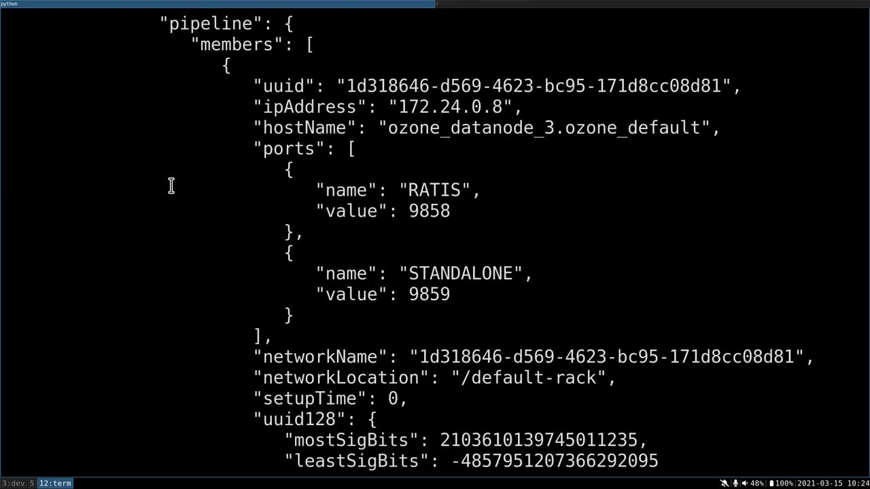
pyautogui.scroll(-3)
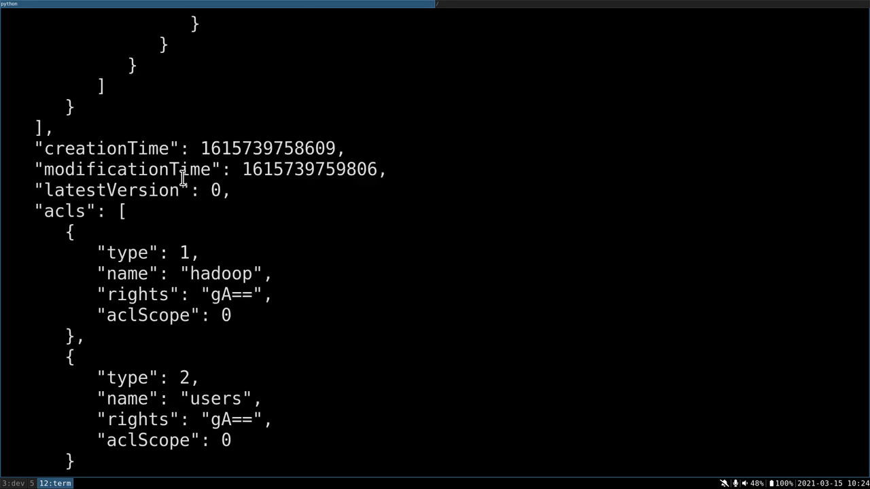
pyautogui.scroll(-3)
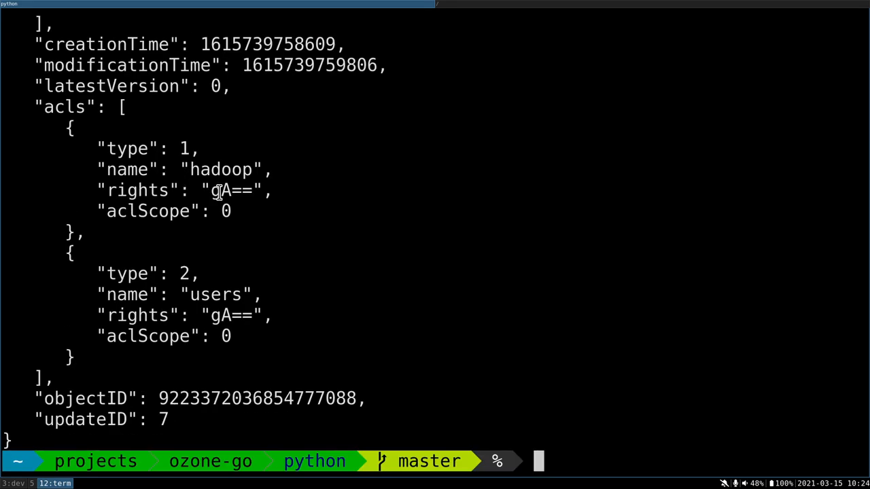